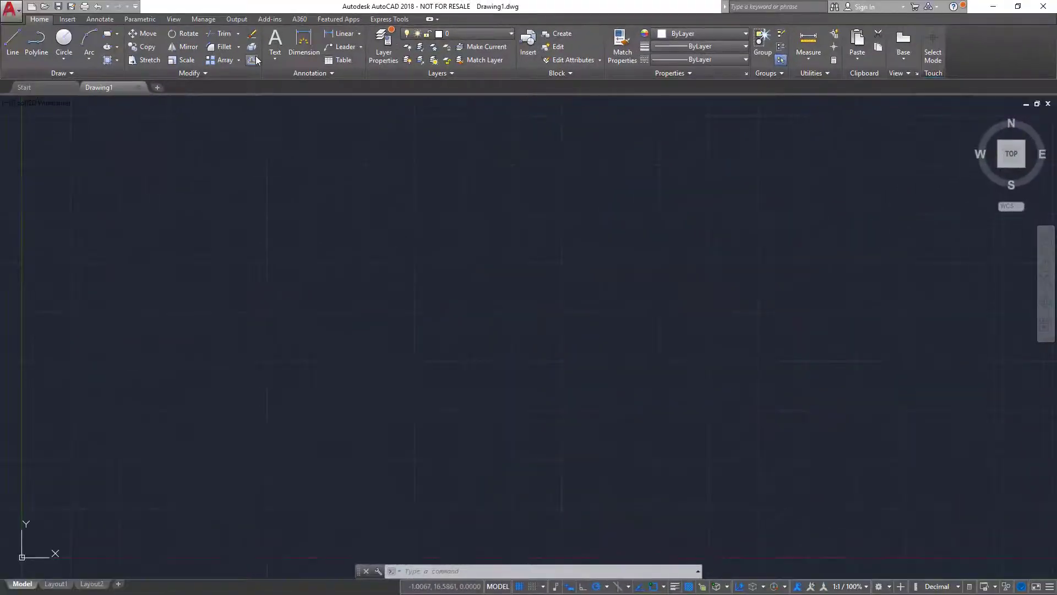
- Launch the AutoCAD Certified Professional Practice Exam from PEAK's AUTOCAD channel
left_click(270, 18)
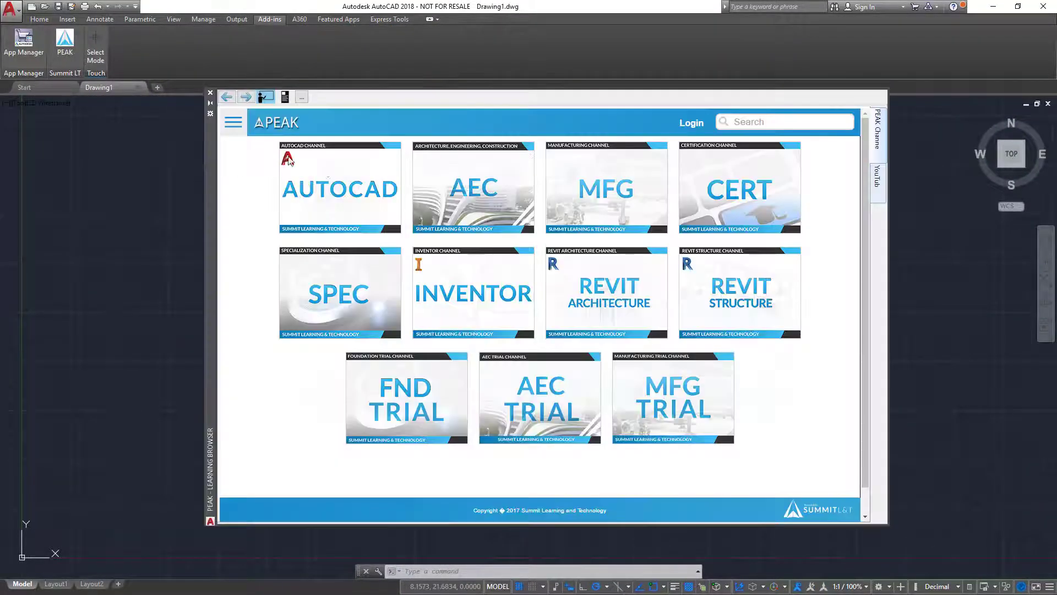
left_click(340, 187)
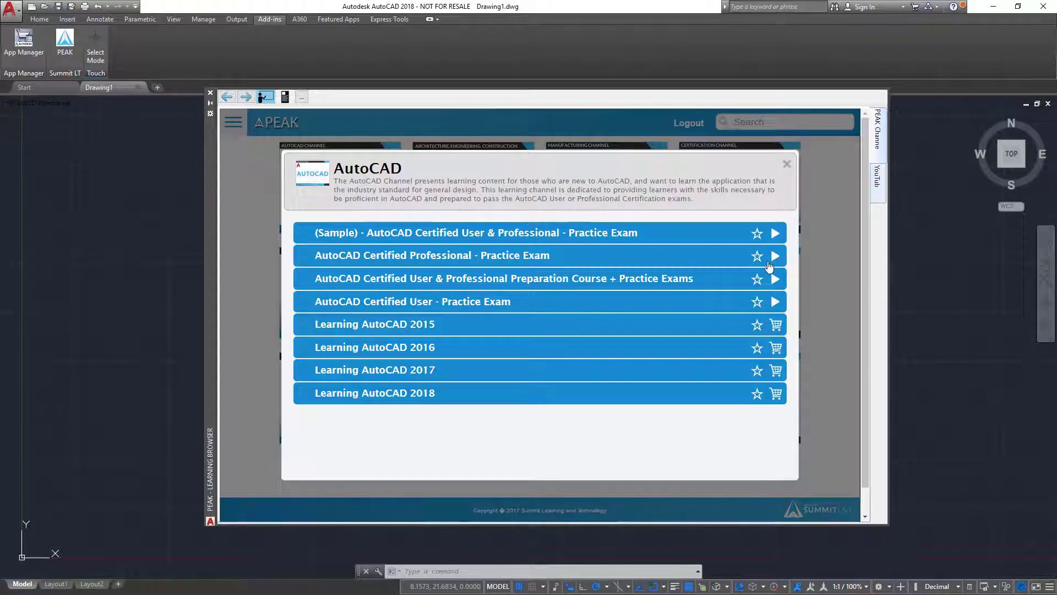
left_click(775, 256)
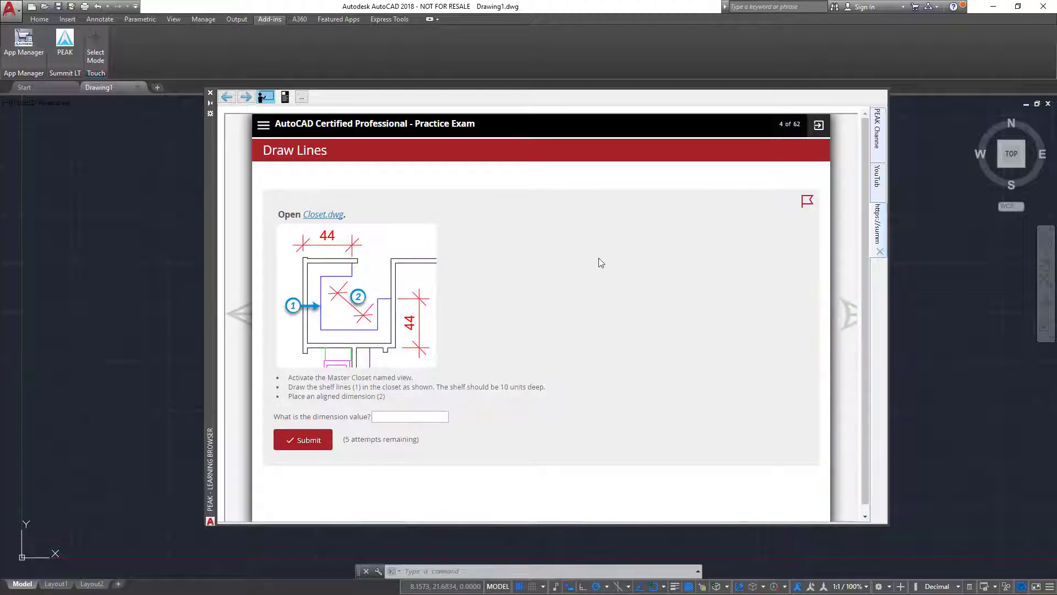
mouse_move(292, 107)
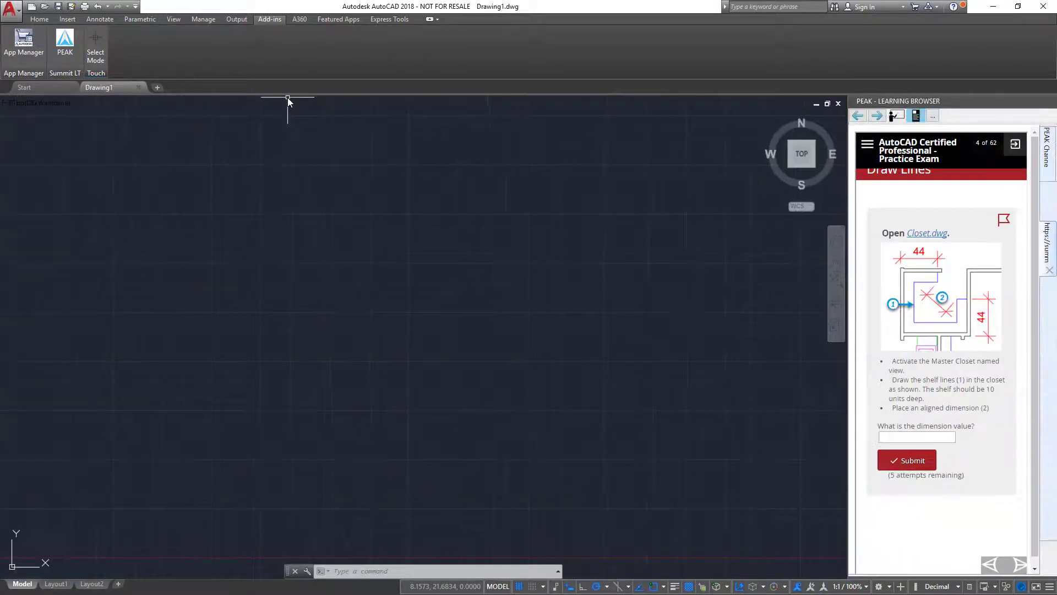
mouse_move(707, 207)
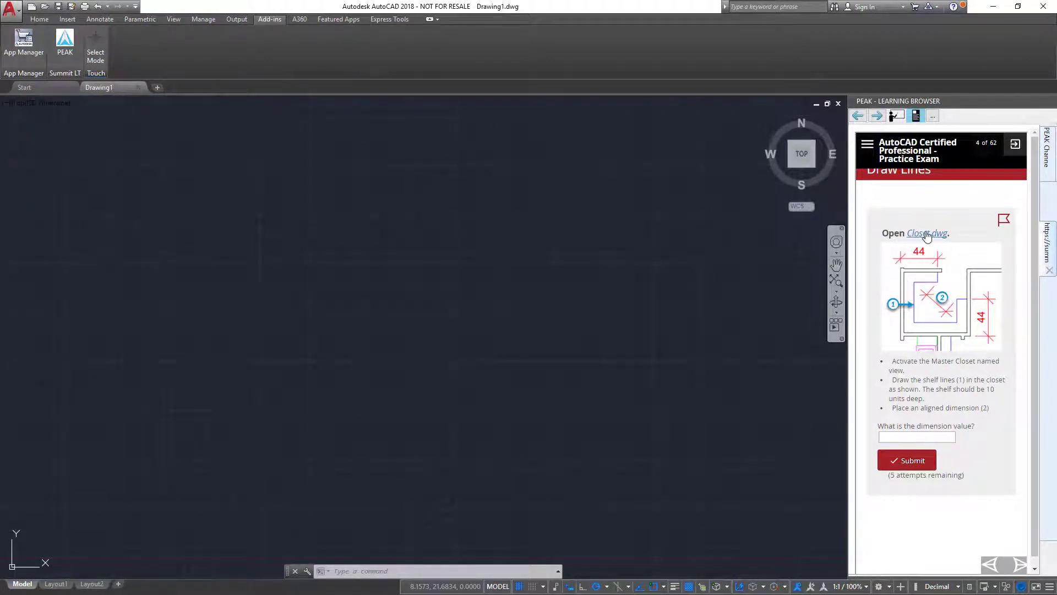
- Open Closet.dwg, submit 33 as the shelf dimension, and advance to the next question
left_click(927, 233)
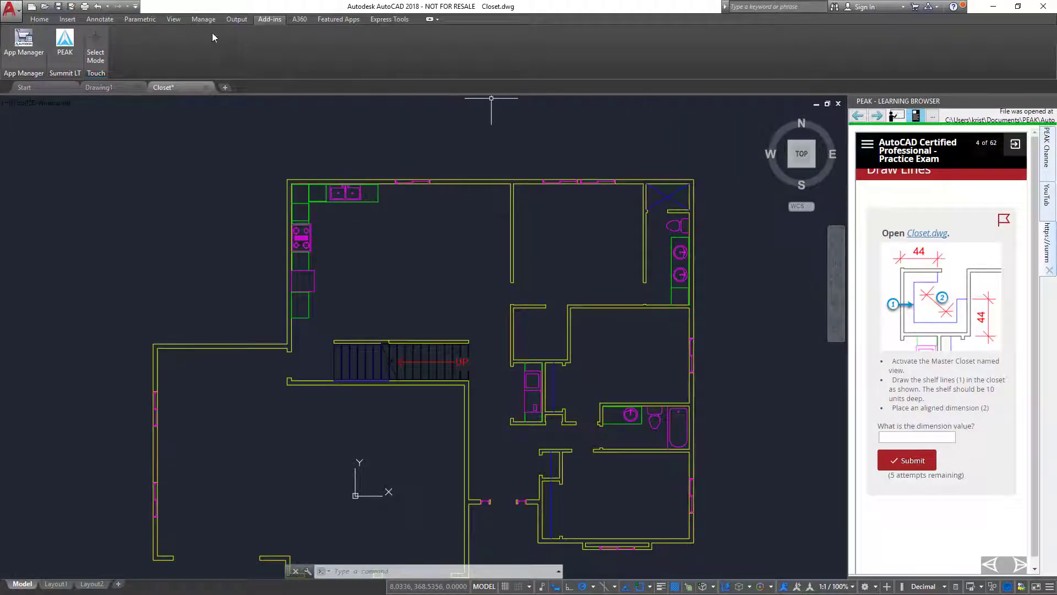
left_click(112, 57)
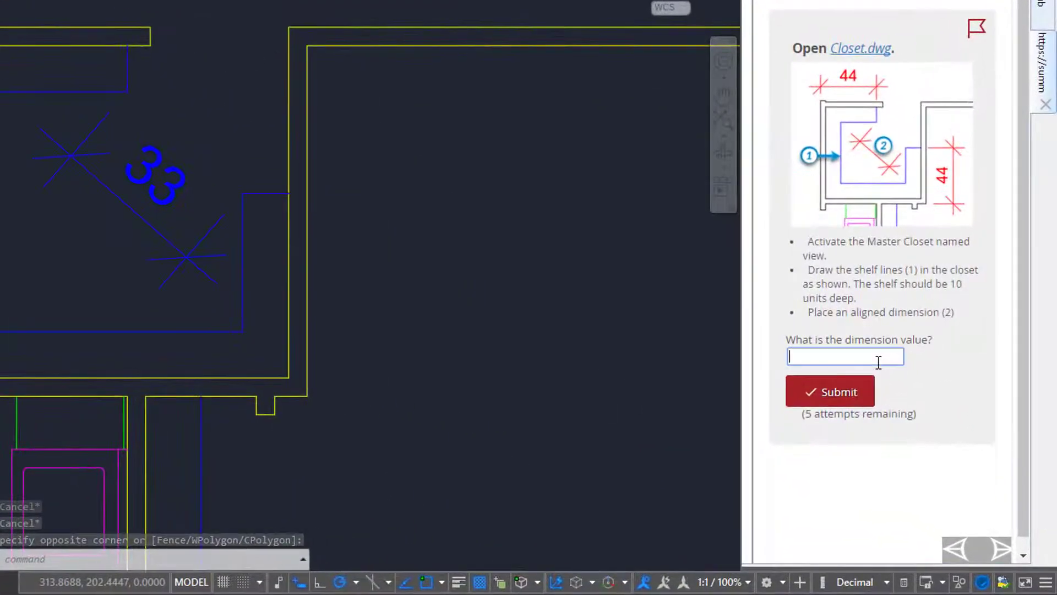
type("33")
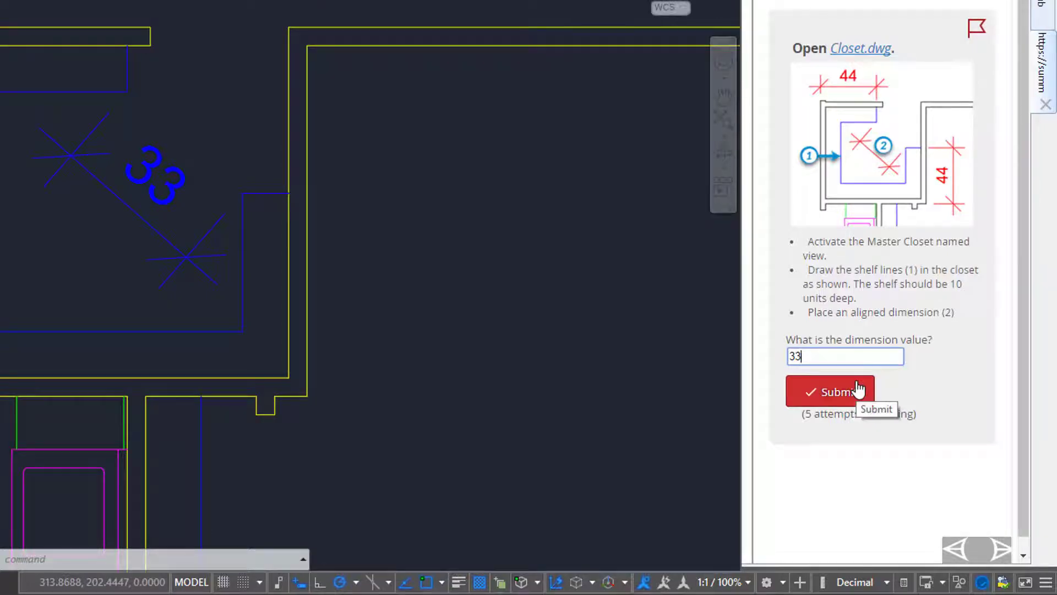
left_click(830, 391)
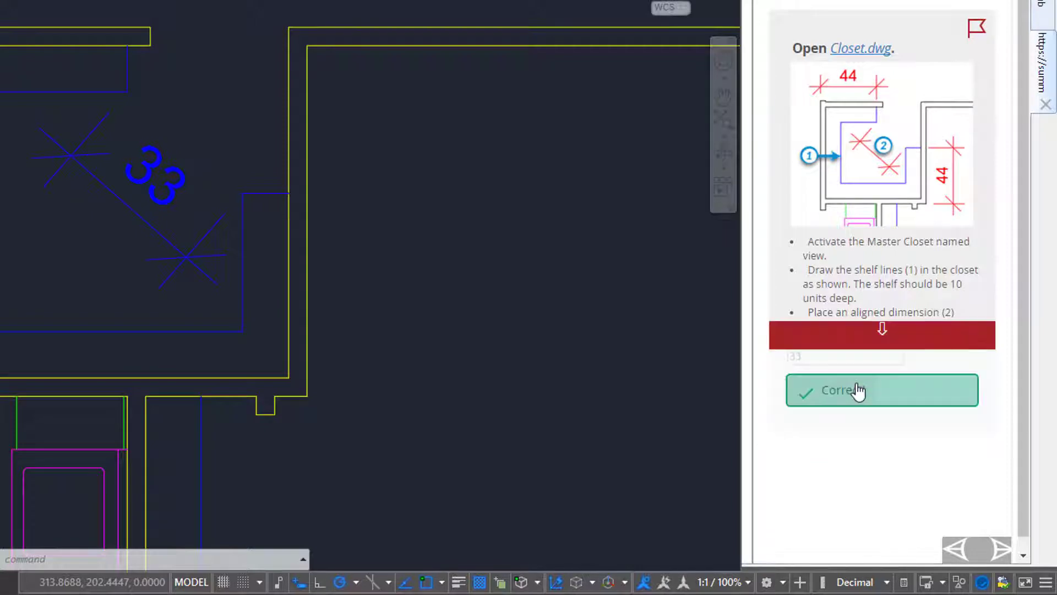
left_click(882, 390)
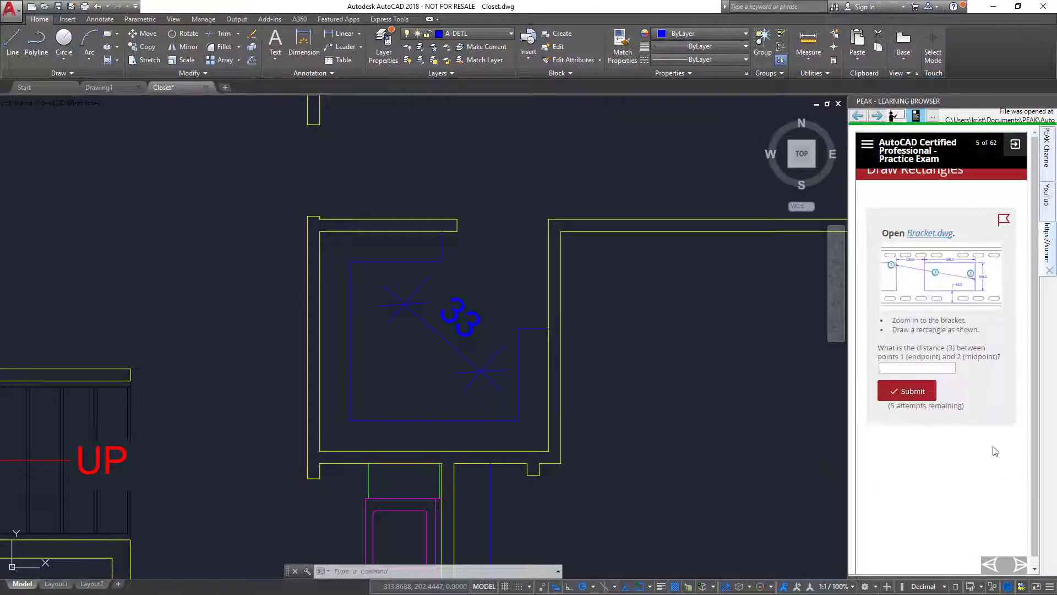
- Open Bracket.dwg and submit 284.4293 as the measured distance
left_click(930, 233)
type("284.4293")
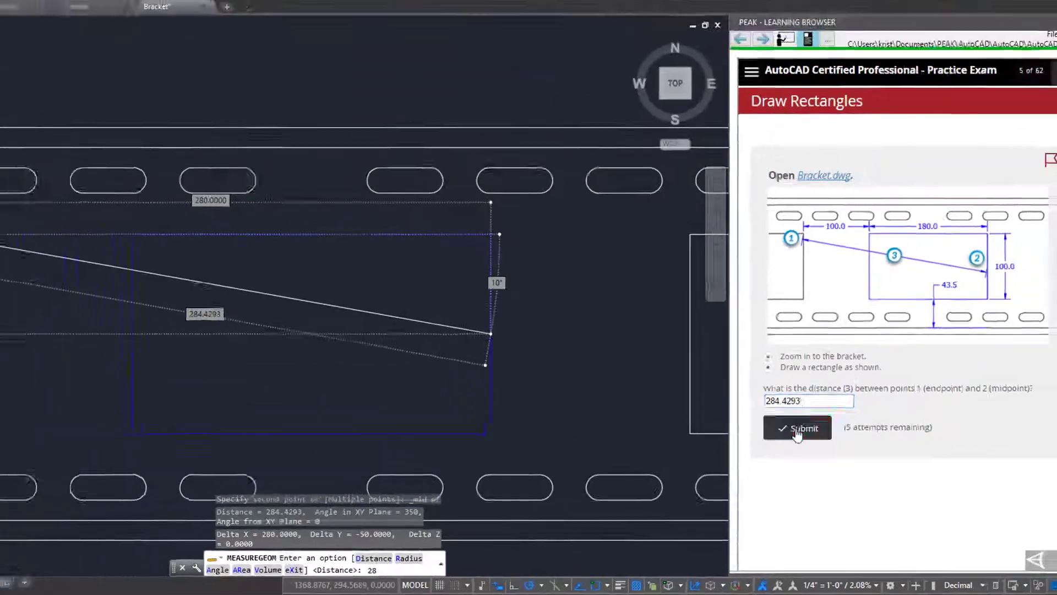
left_click(797, 429)
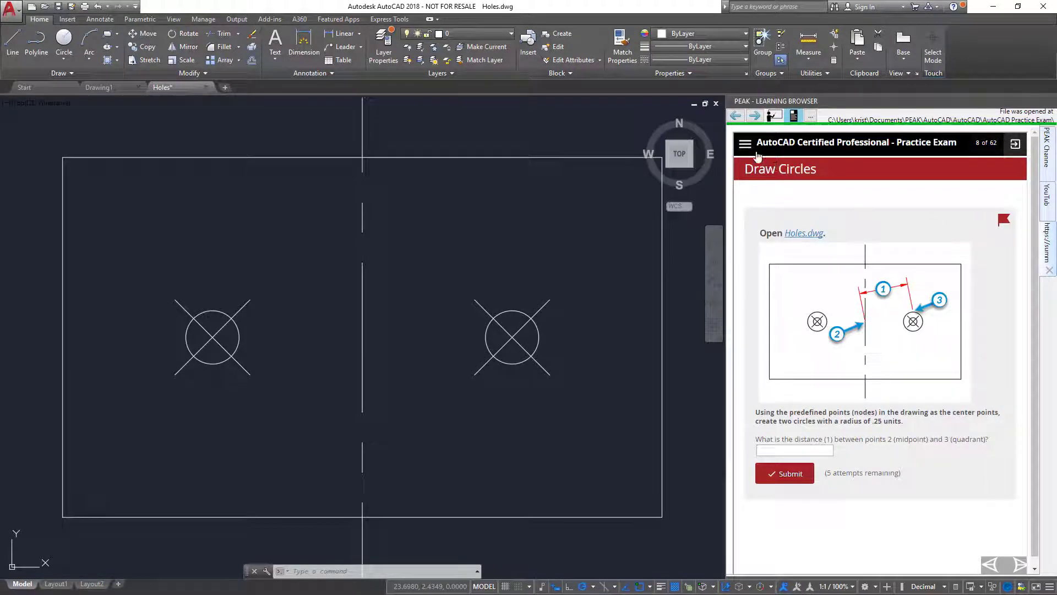
- Submit X 42.1, Y 3.2 for Wall Reinforcement, then open its review topic
left_click(745, 144)
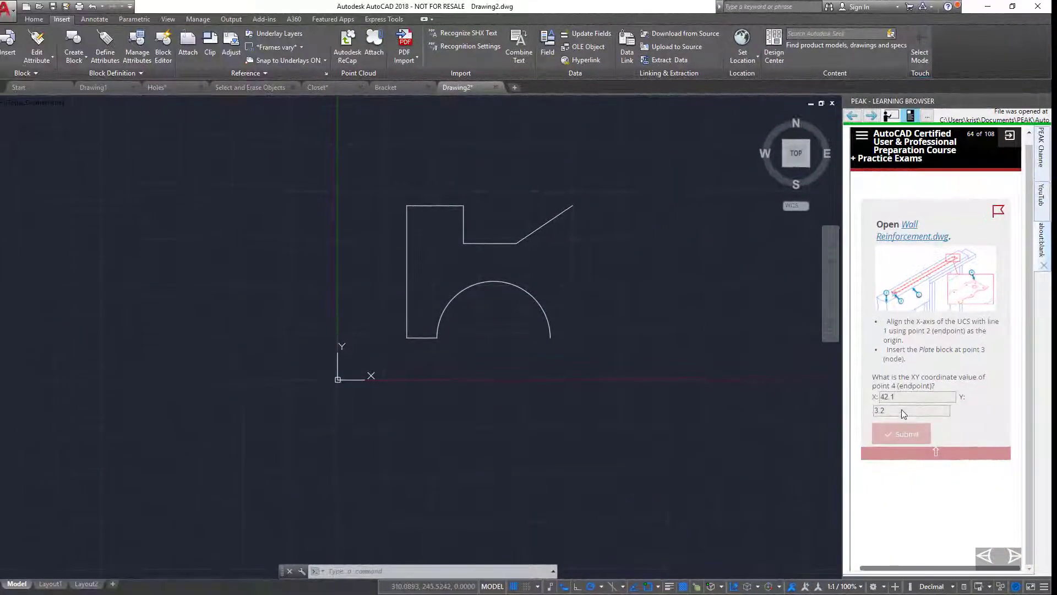
left_click(901, 433)
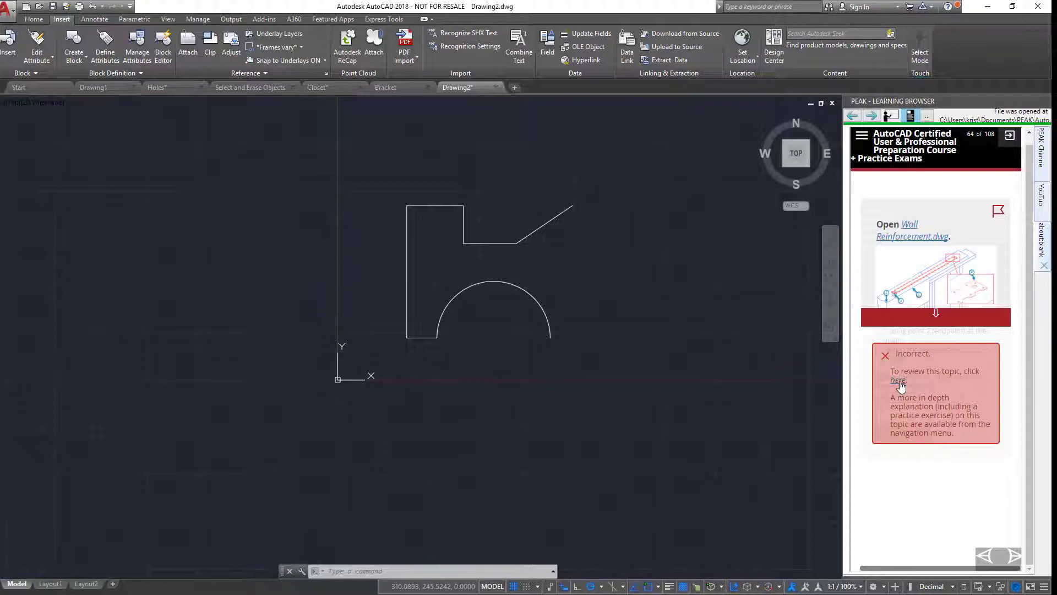
left_click(898, 380)
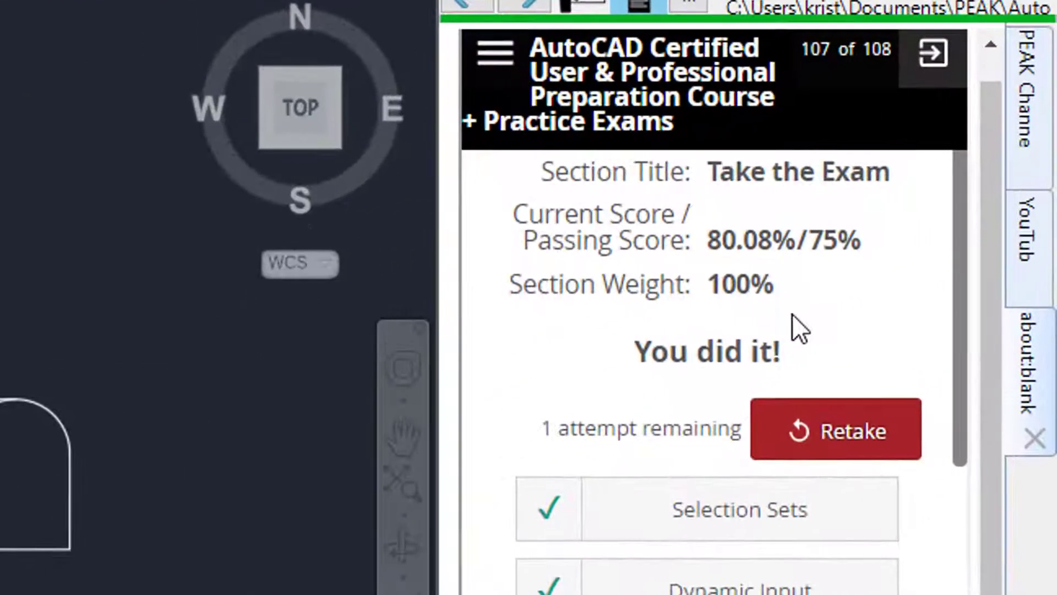
- Scroll the objective checklist, close the UCS Icon topic page, and keep scrolling
scroll("down", 3)
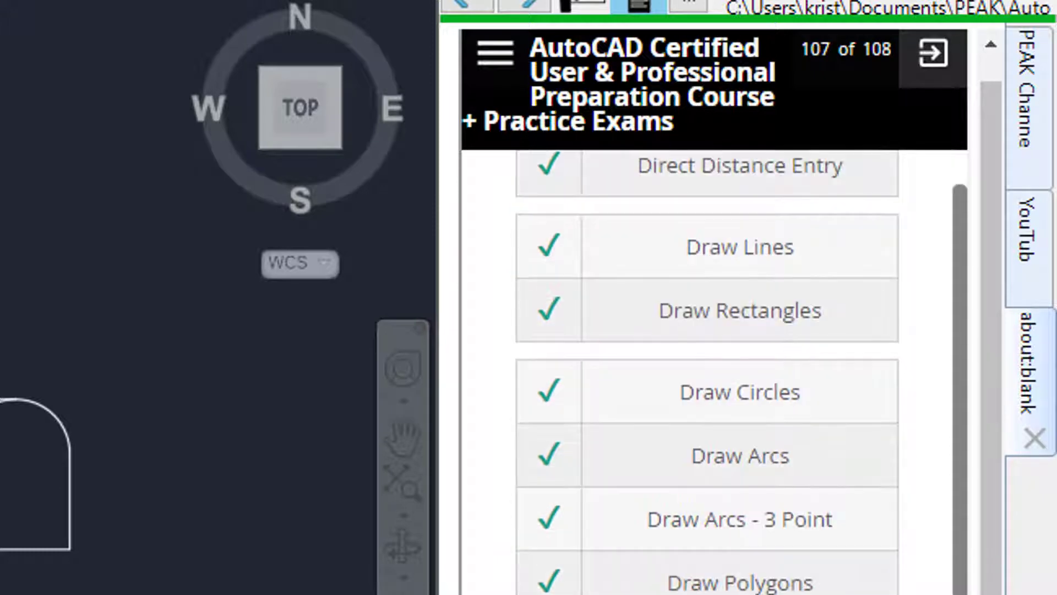
scroll("down", 3)
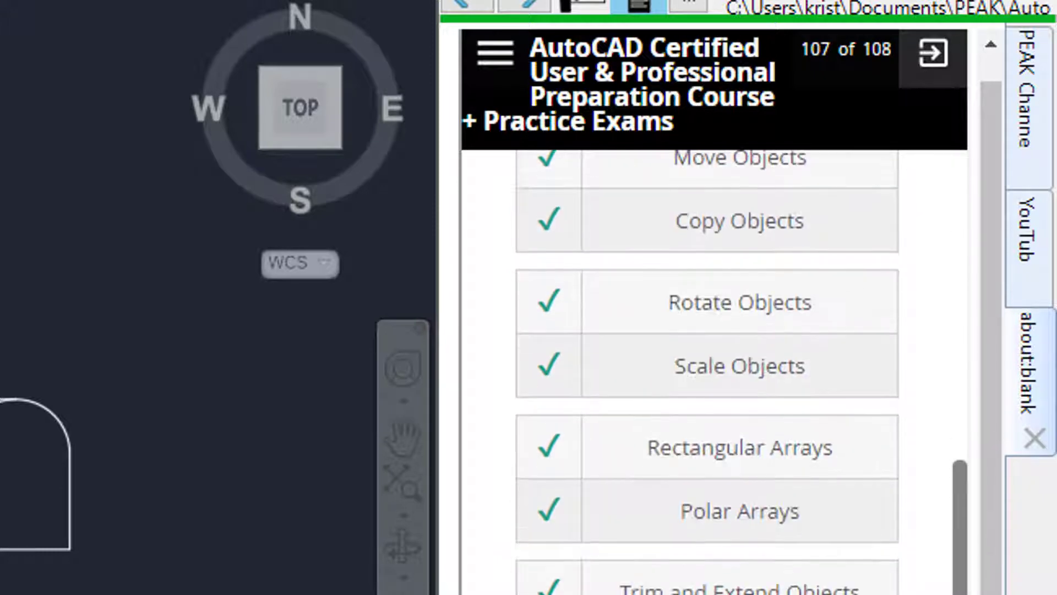
scroll("down", 3)
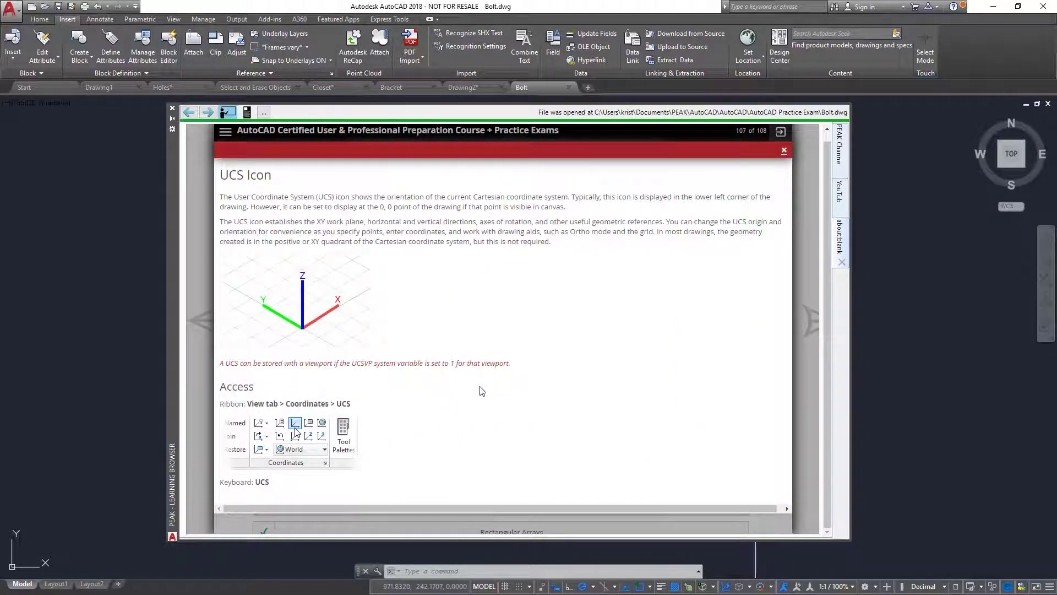
mouse_move(784, 151)
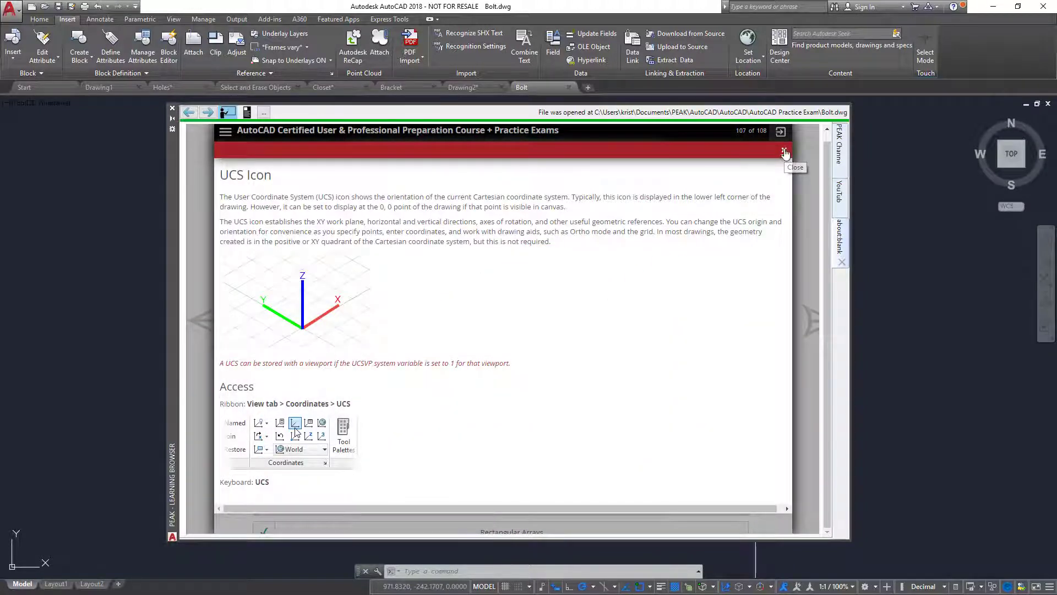
left_click(786, 152)
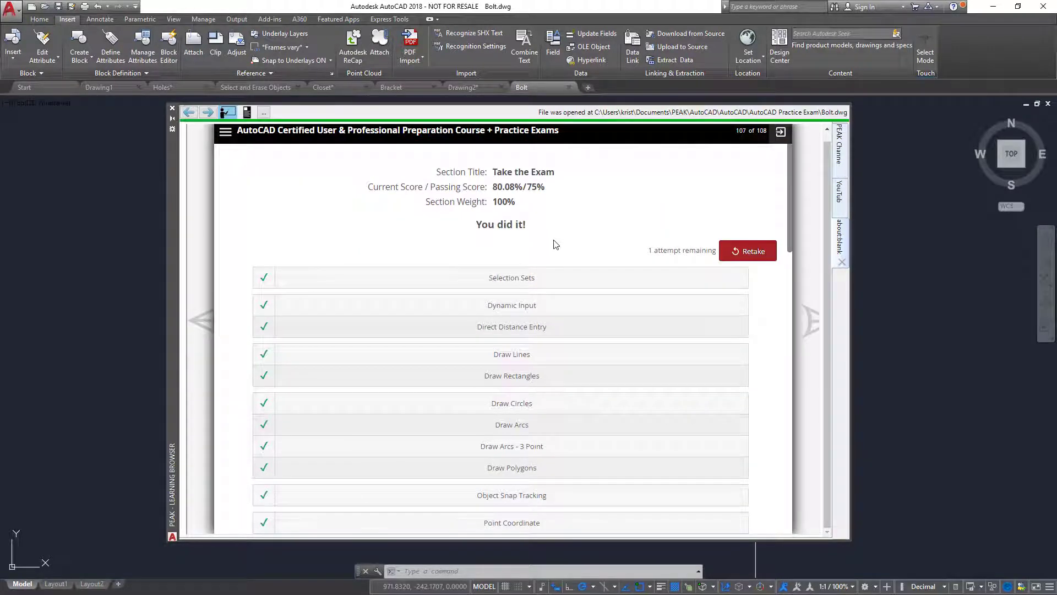
scroll("down", 3)
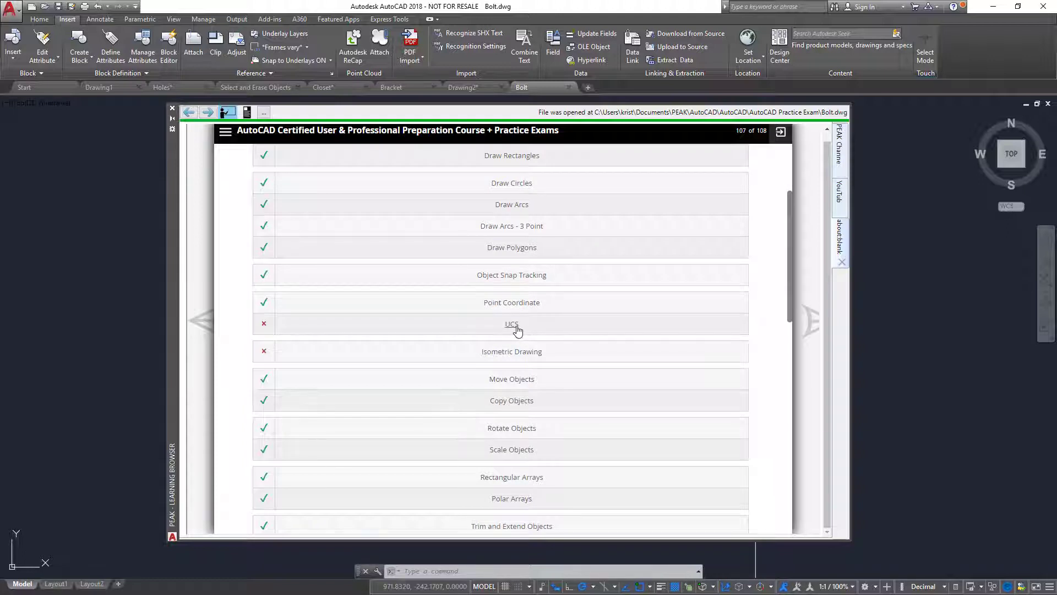
mouse_move(289, 186)
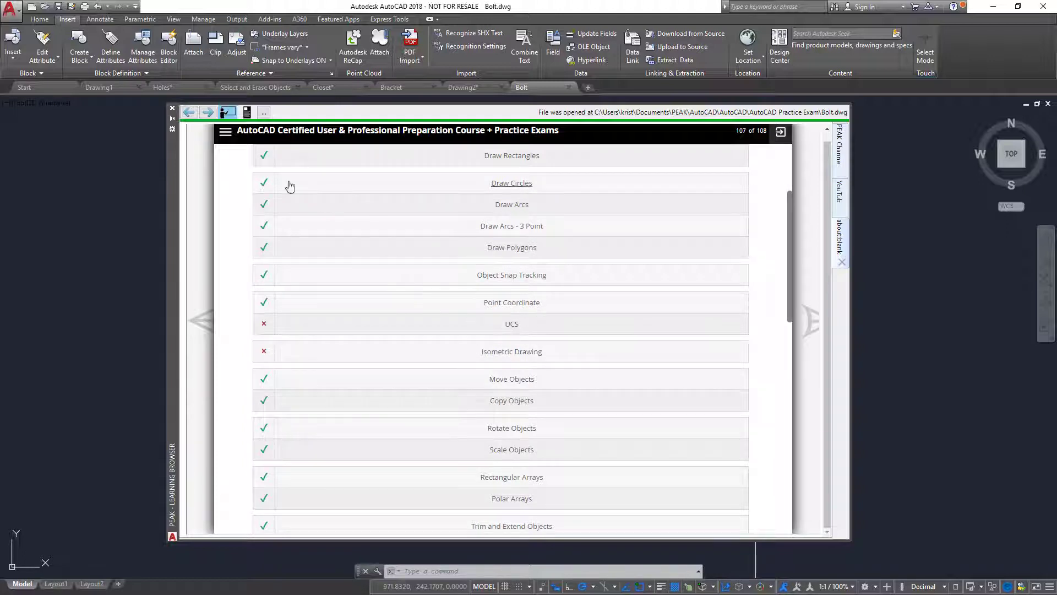
- Open Use Coordinate Systems' step-by-step exercise and load PreciseValues_mech.dwg
left_click(225, 131)
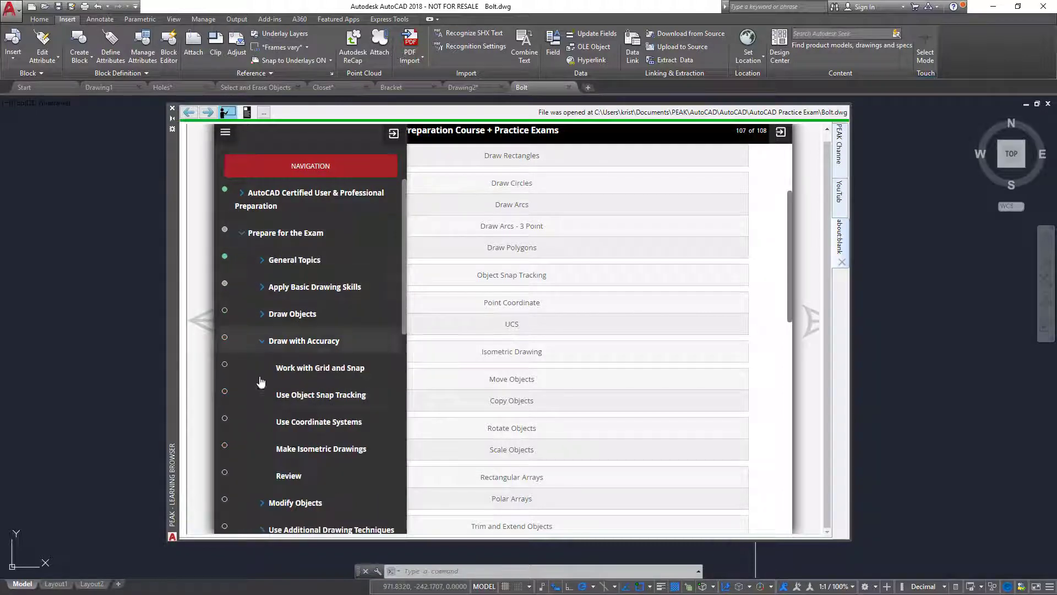
left_click(225, 131)
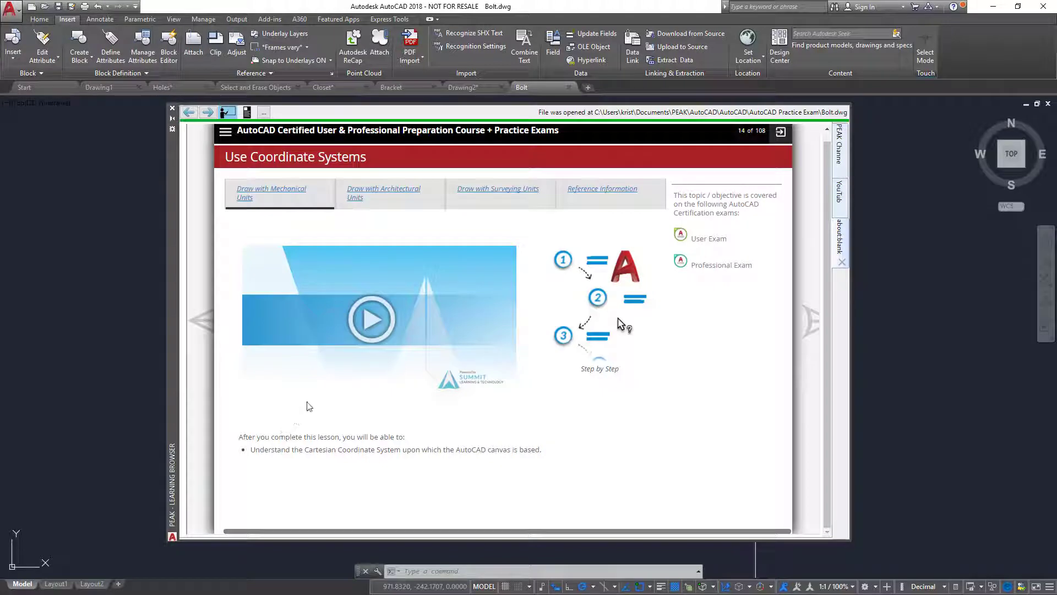
mouse_move(454, 326)
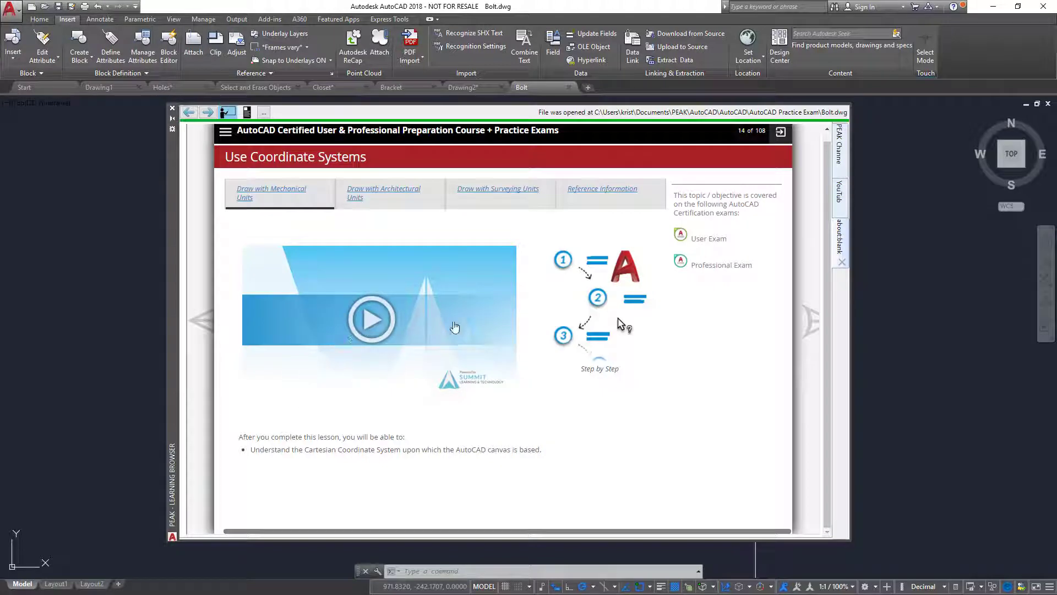
left_click(271, 193)
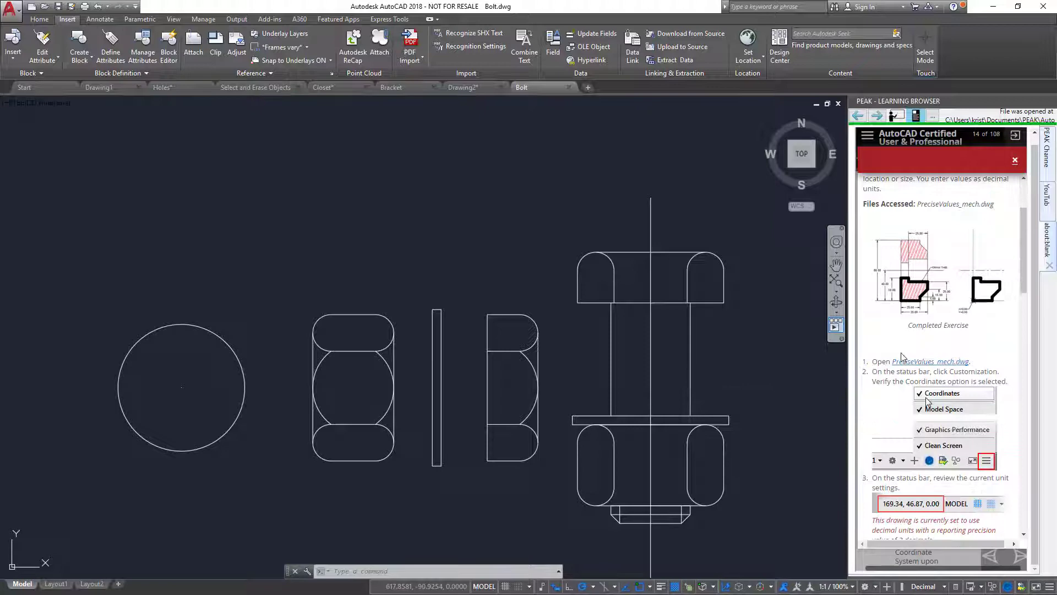
left_click(931, 361)
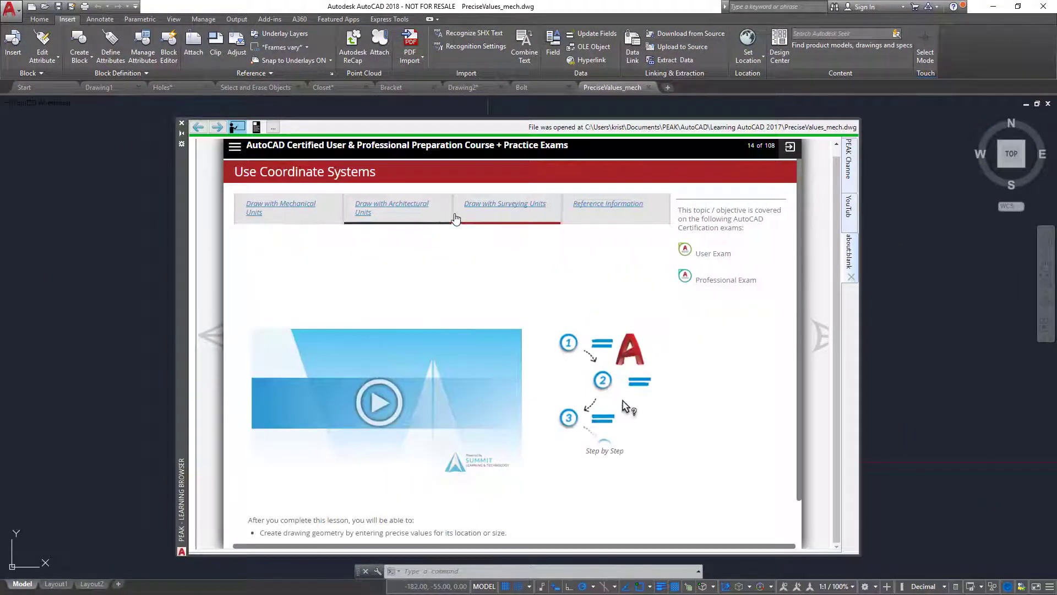
- Scroll down to page 108 listing additional Summit courses and practice exams
scroll("down", 3)
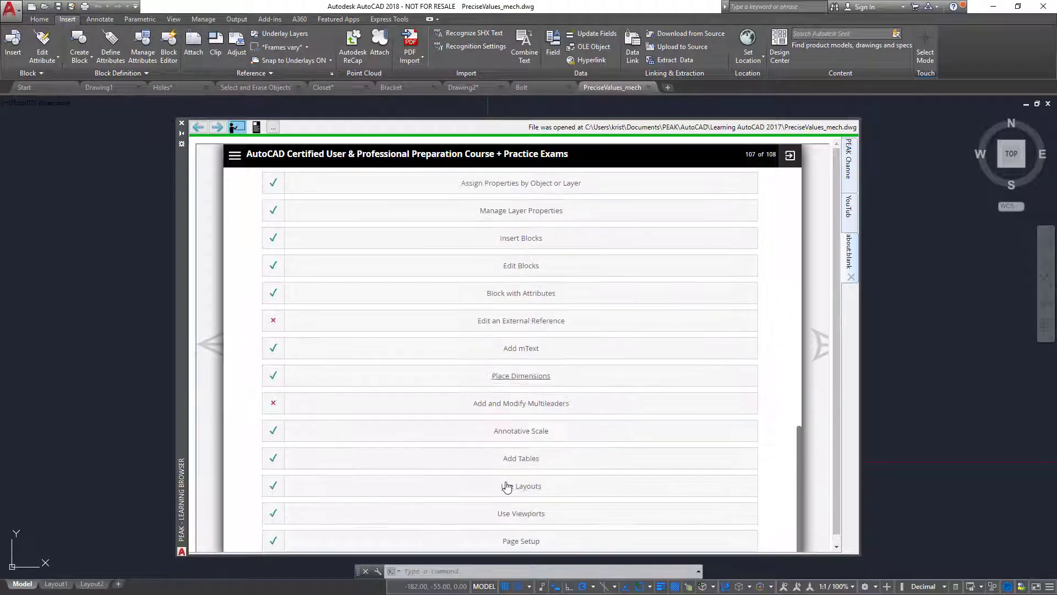
scroll("down", 3)
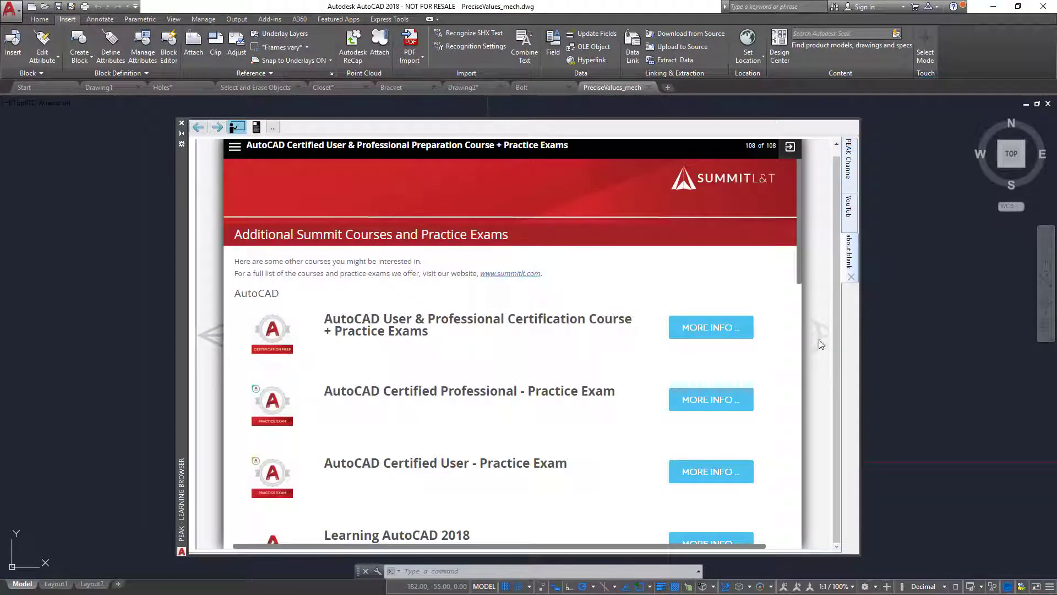
scroll("down", 3)
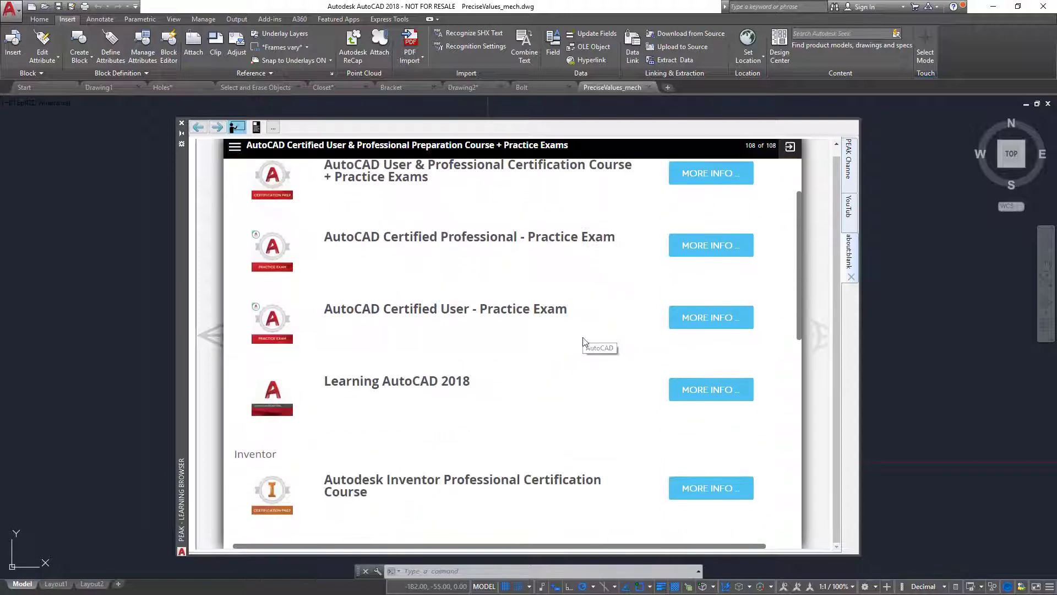
scroll("down", 3)
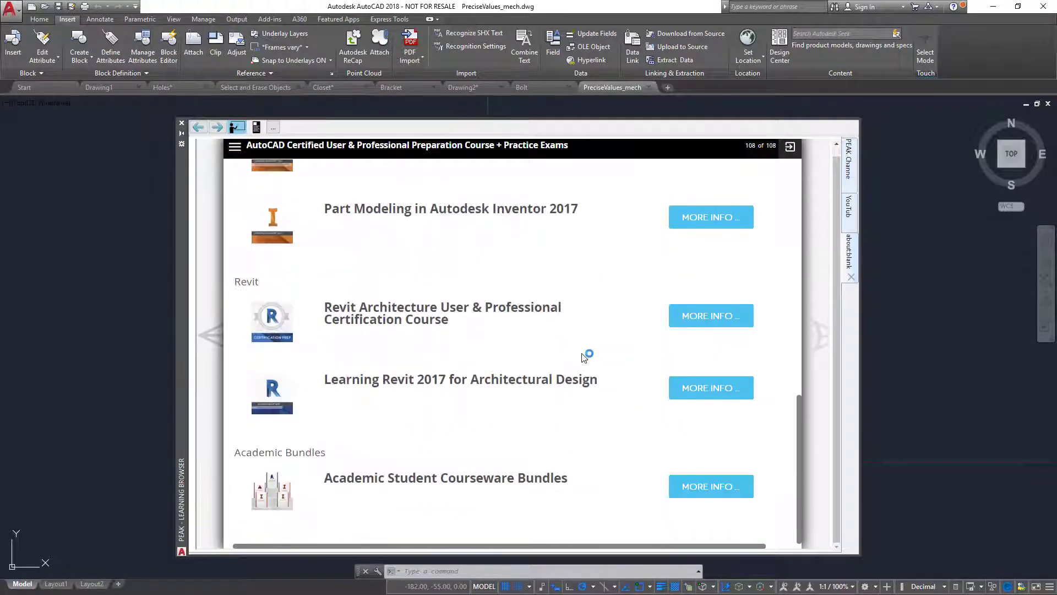